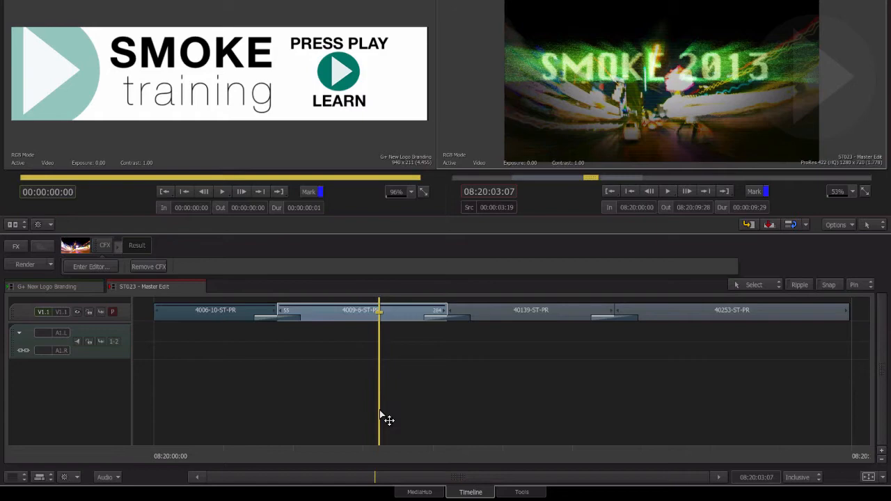
mouse_move(347, 340)
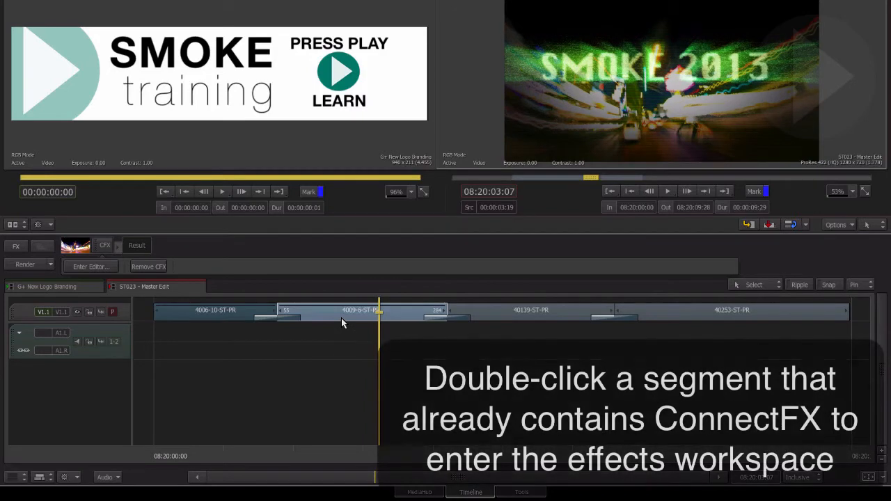
Enter the ConnectFX schematic of the 4009-6-ST-PR timeline segment
double_click(341, 309)
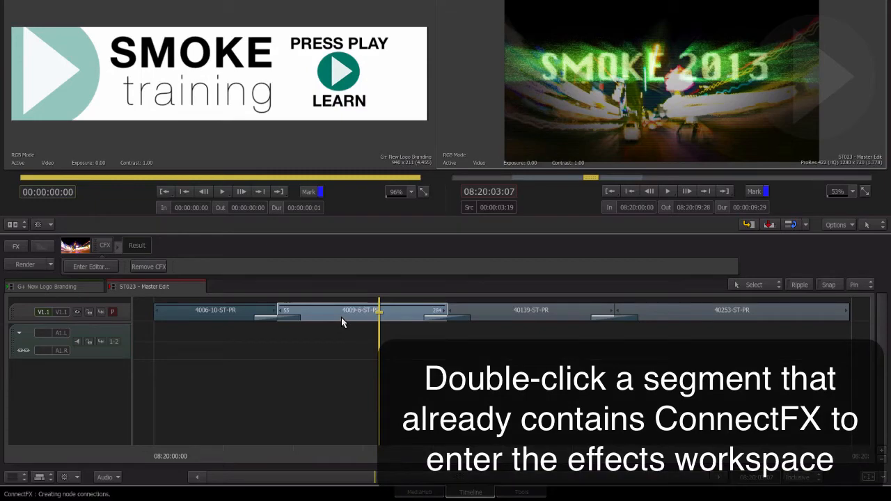
double_click(341, 310)
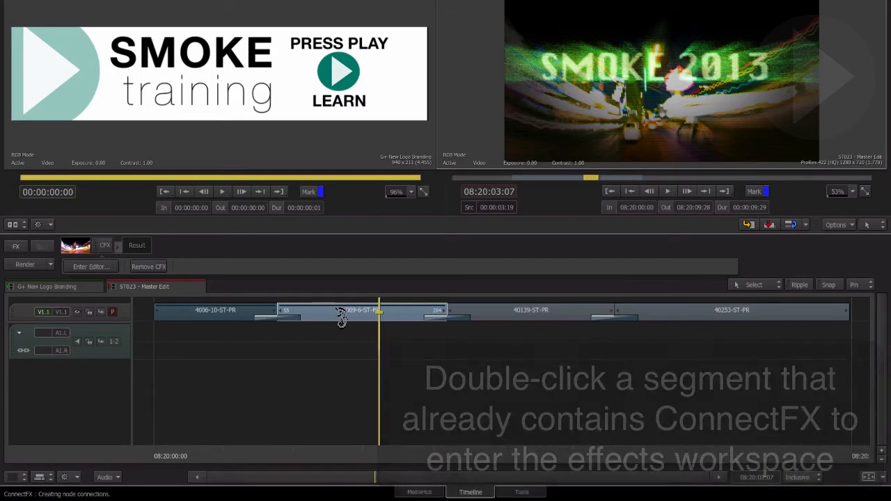
double_click(341, 310)
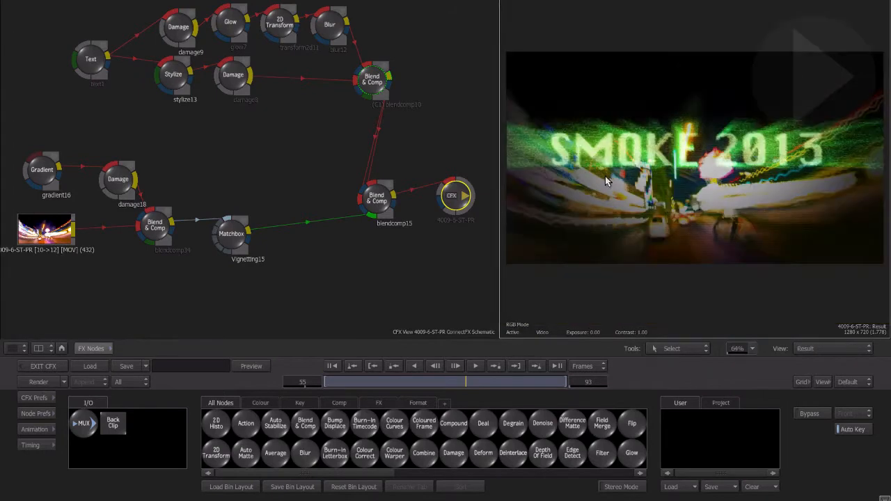
mouse_move(367, 141)
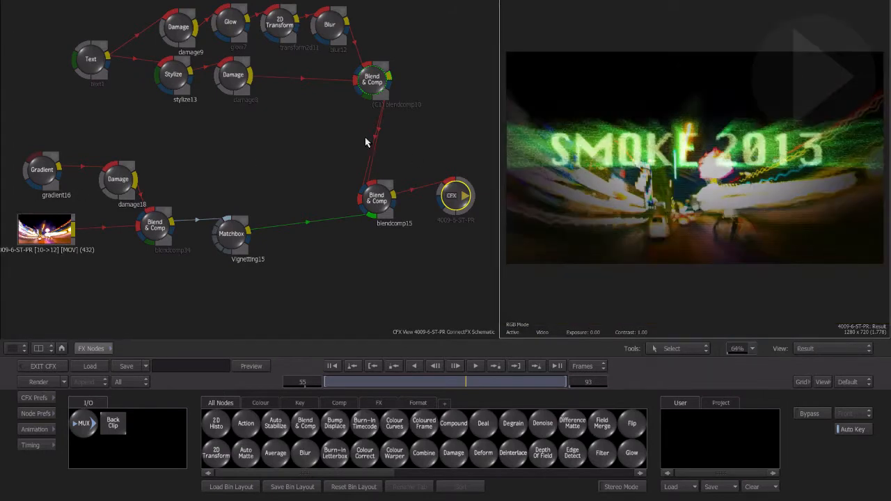
left_click_drag(499, 167, 476, 168)
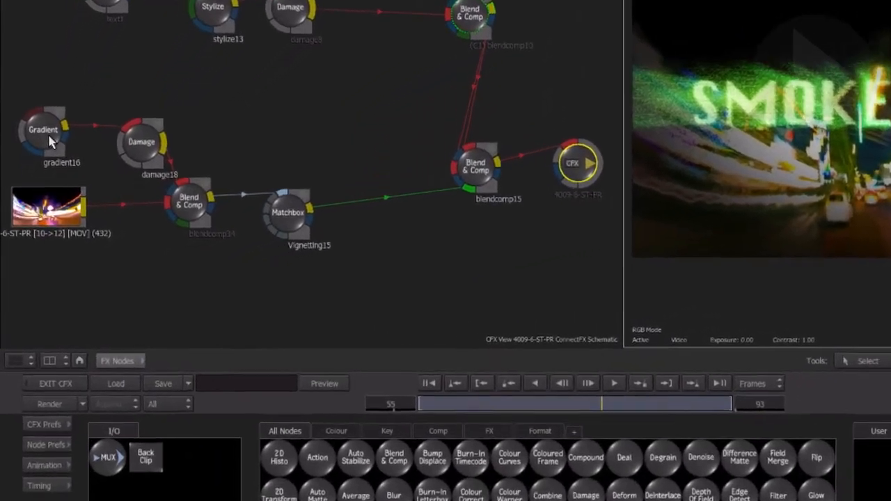
left_click(141, 141)
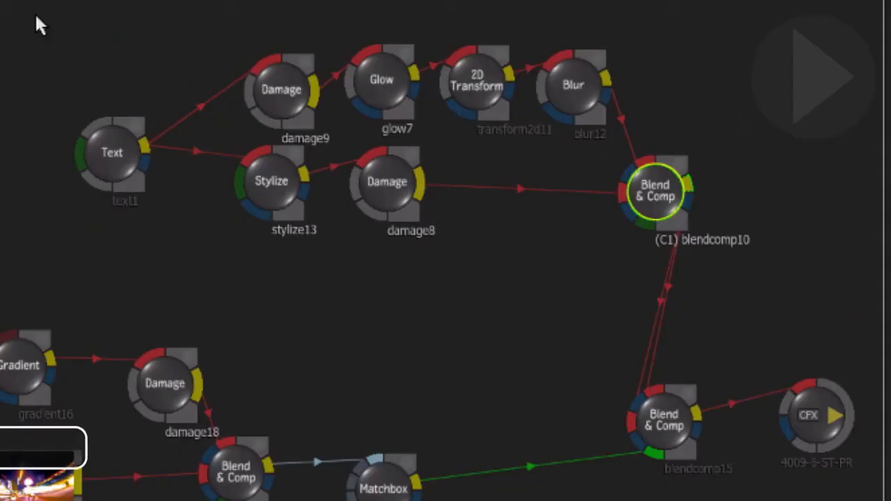
Select the Text-to-blendcomp10 nodes, then preview blendcomp10 and show its Blend & Comp settings
left_click_drag(38, 21, 671, 209)
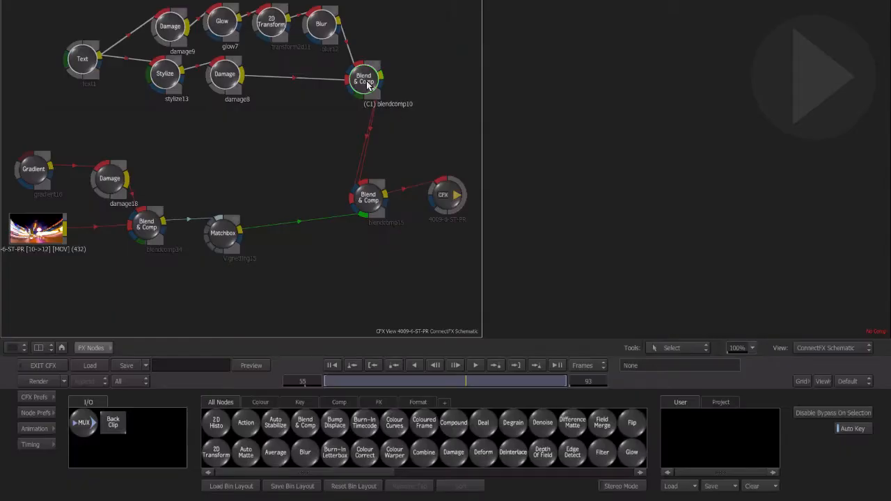
left_click(360, 78)
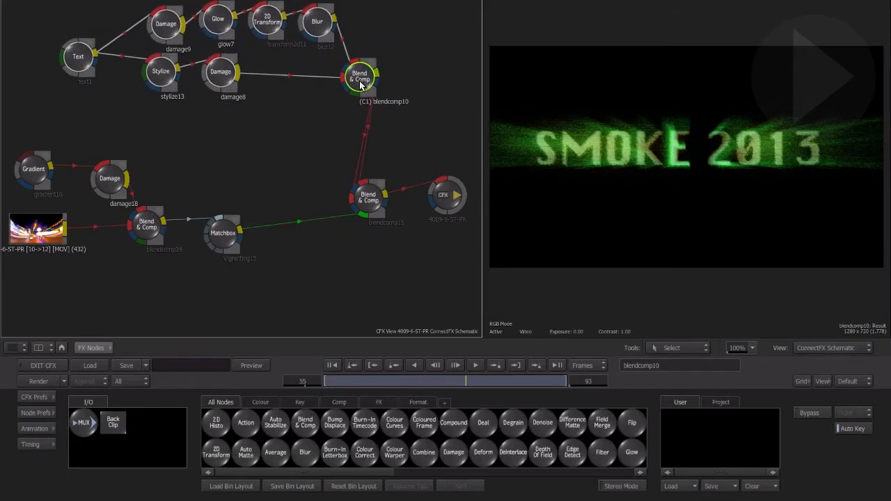
key("ctrl+tab")
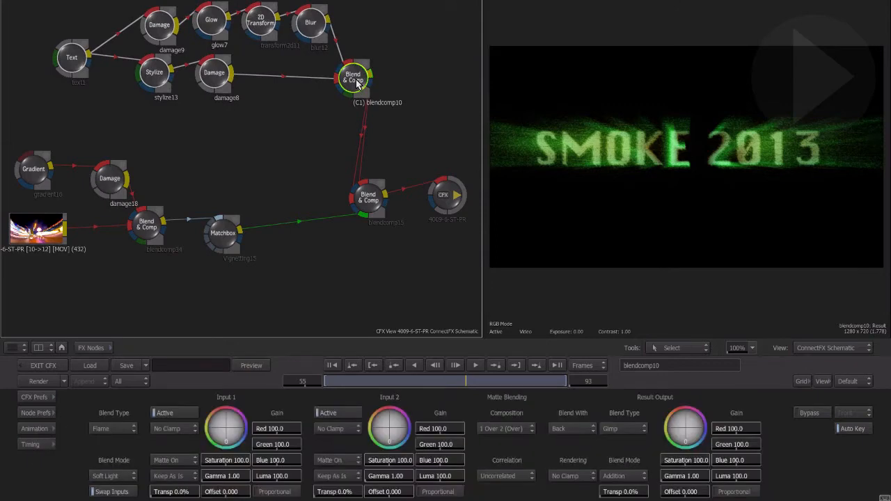
Drag the blendcomp10 effect group into the User bin as a preset
left_click(91, 347)
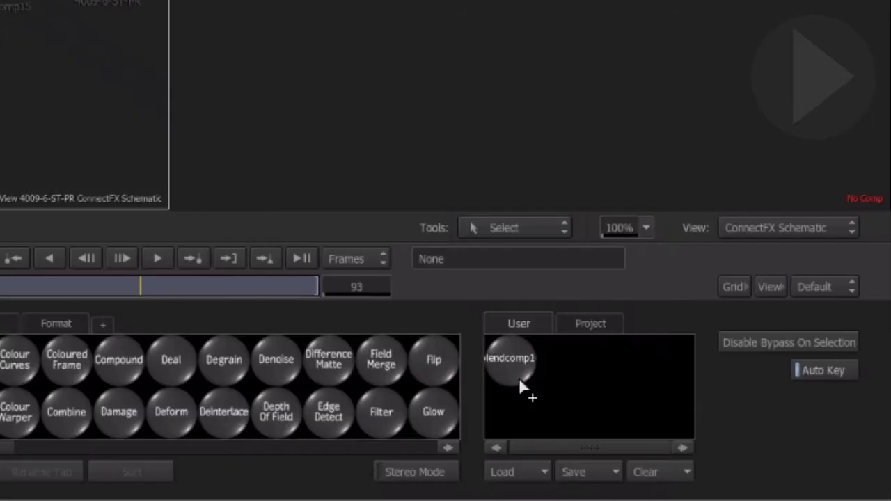
mouse_move(501, 386)
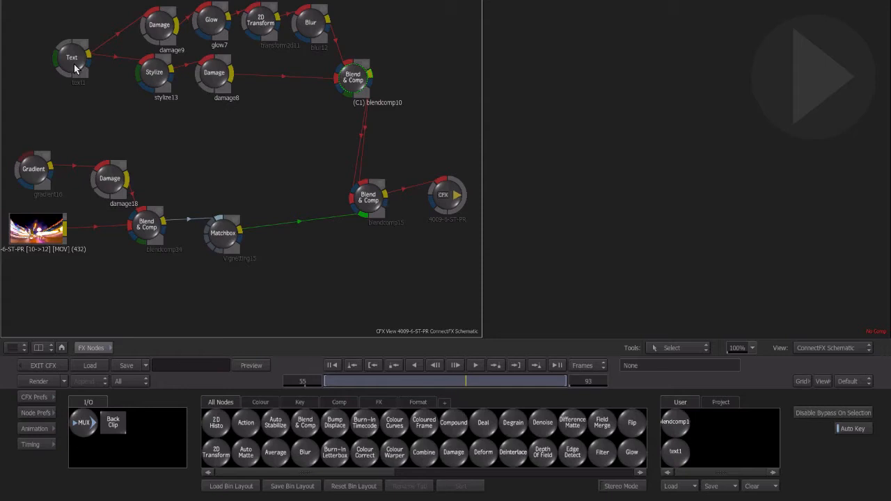
Rename the Text node TX_GLOW_FX and select its group for the User bin
left_click(72, 57)
type("TX_")
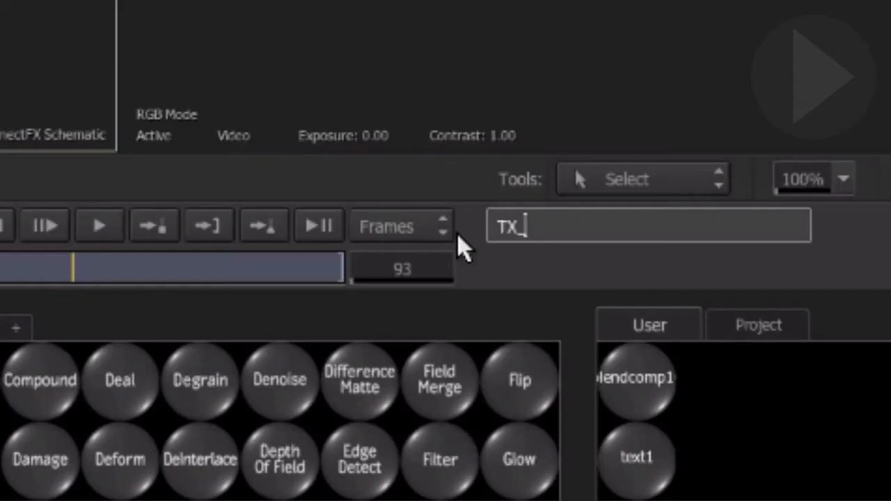
type("GLOW_FX")
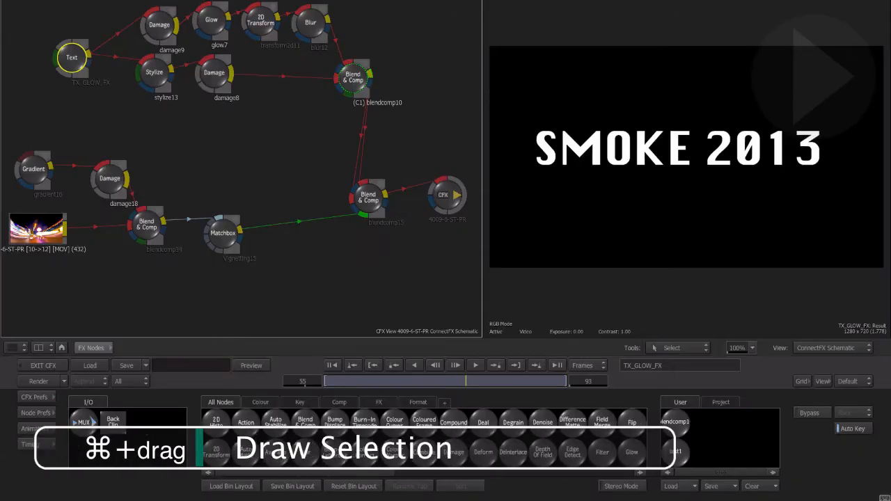
left_click(72, 57)
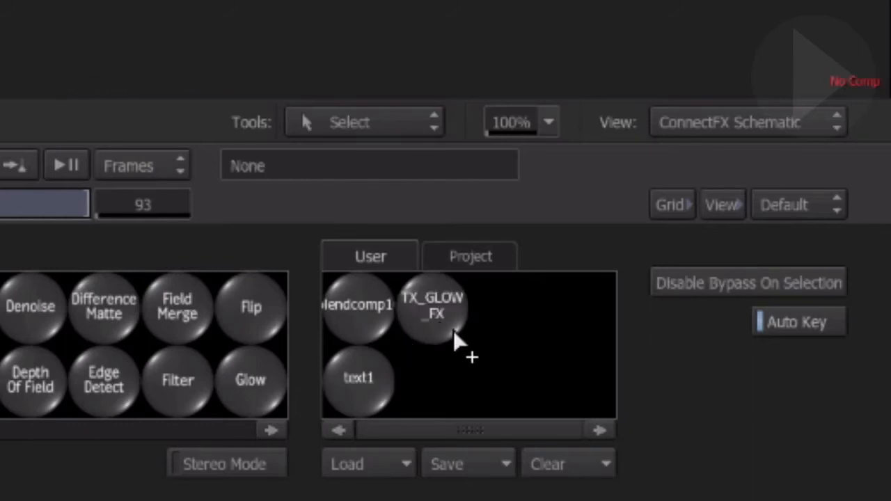
mouse_move(458, 355)
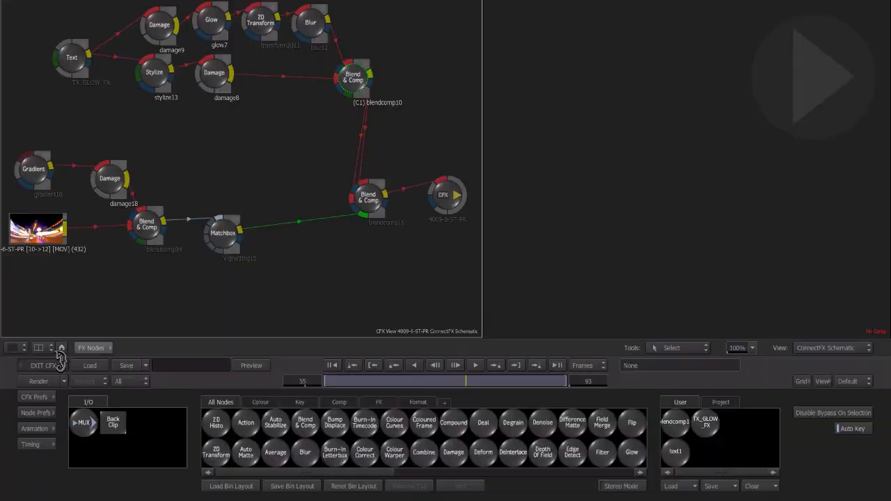
Exit CFX and create a new ConnectFX on the 40139-ST-PR segment
left_click(41, 365)
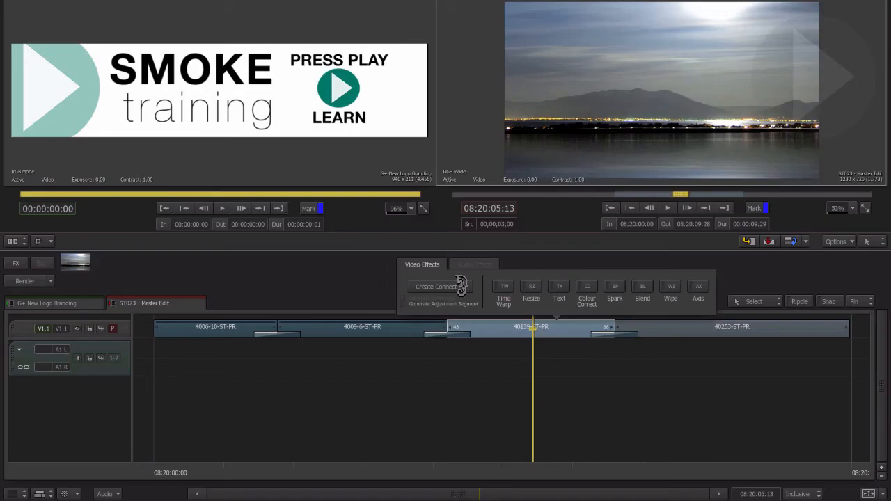
left_click(436, 286)
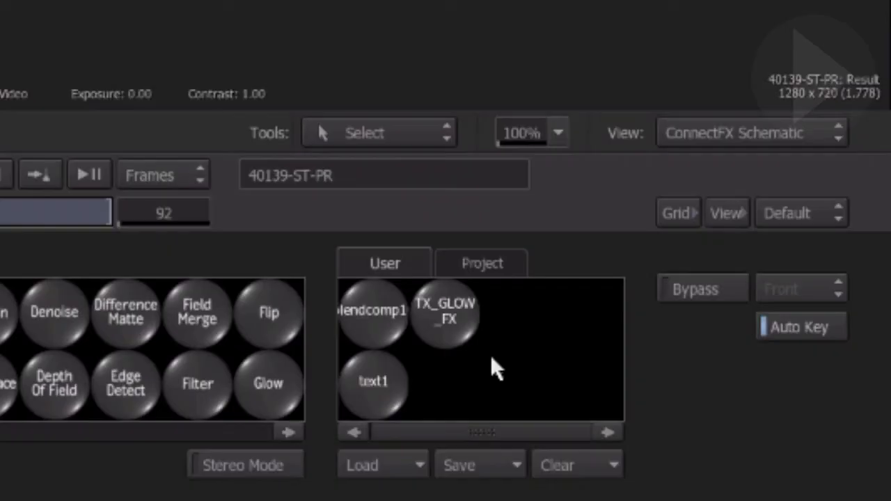
mouse_move(498, 376)
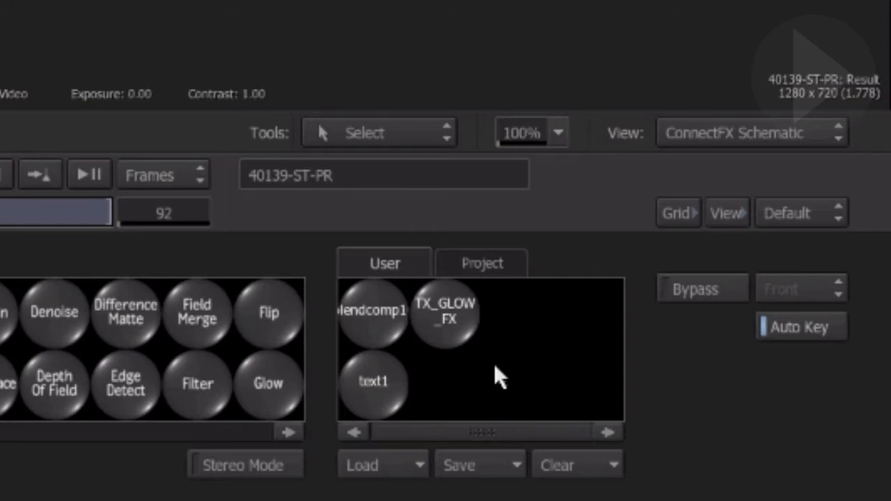
mouse_move(515, 470)
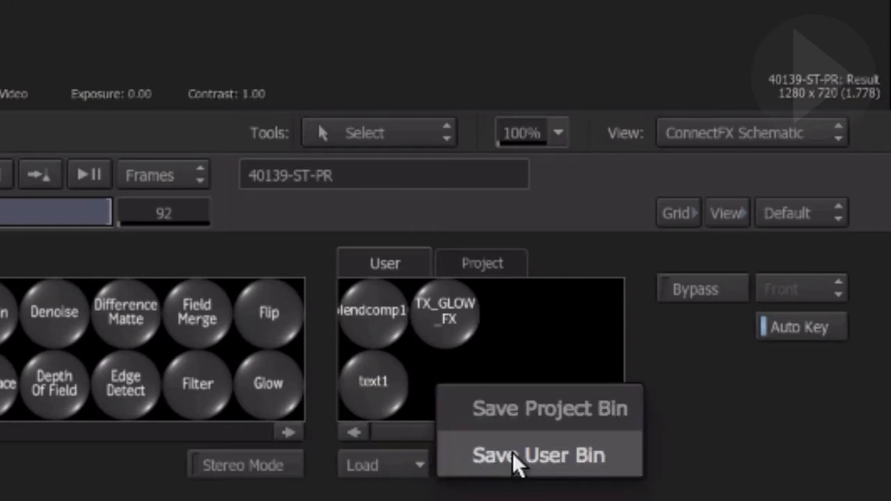
Save the User bin to disk under the name SMOKETEXTFX
left_click(538, 455)
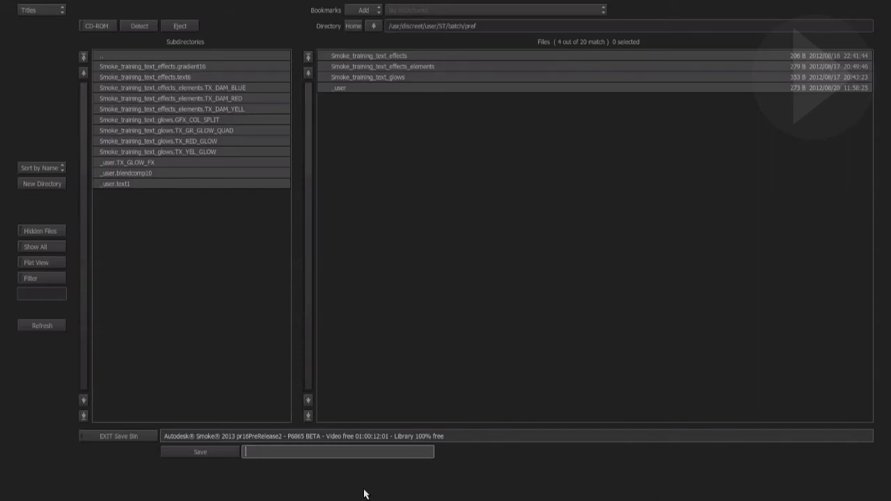
type("SMOKE")
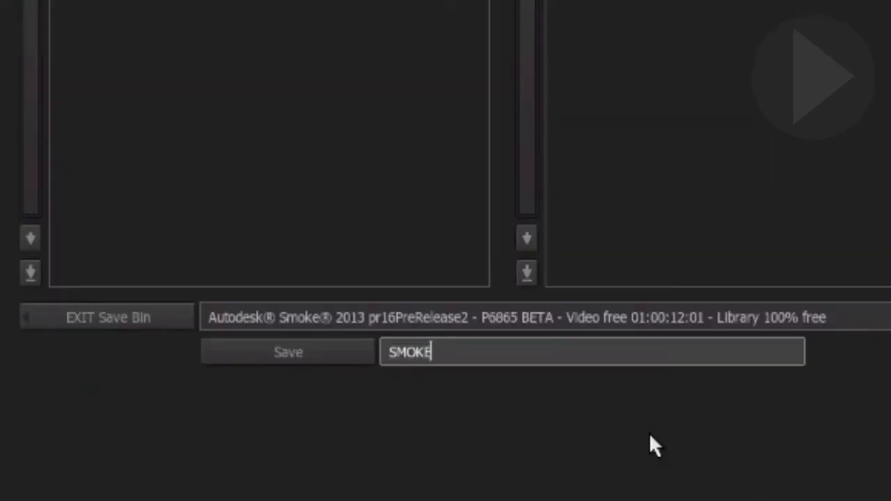
type("TEXTFX")
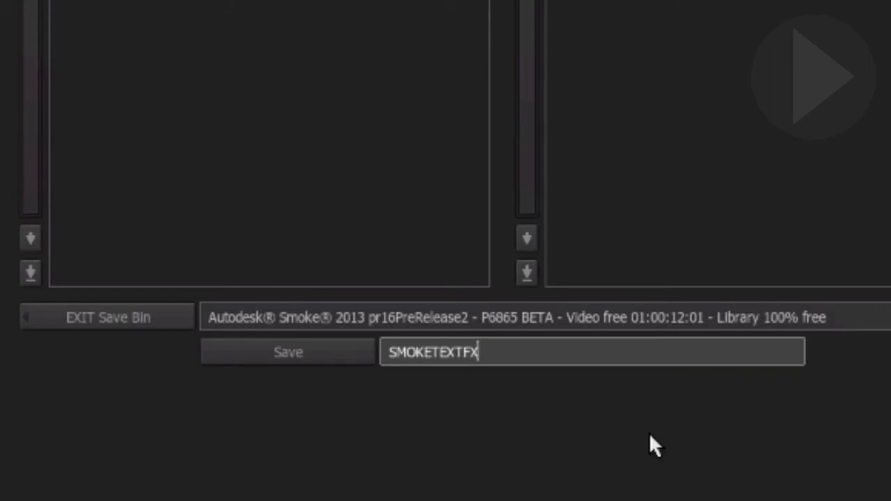
left_click(288, 352)
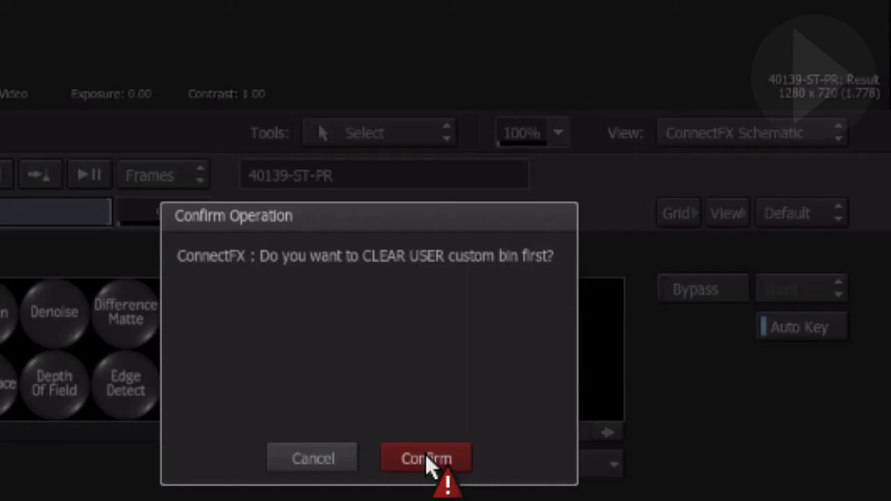
Confirm clearing the User bin before loading a saved bin
left_click(426, 458)
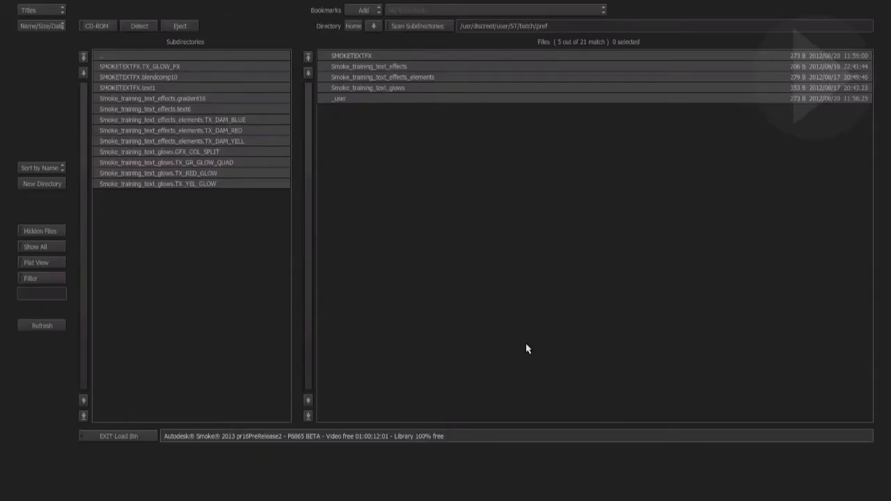
mouse_move(421, 85)
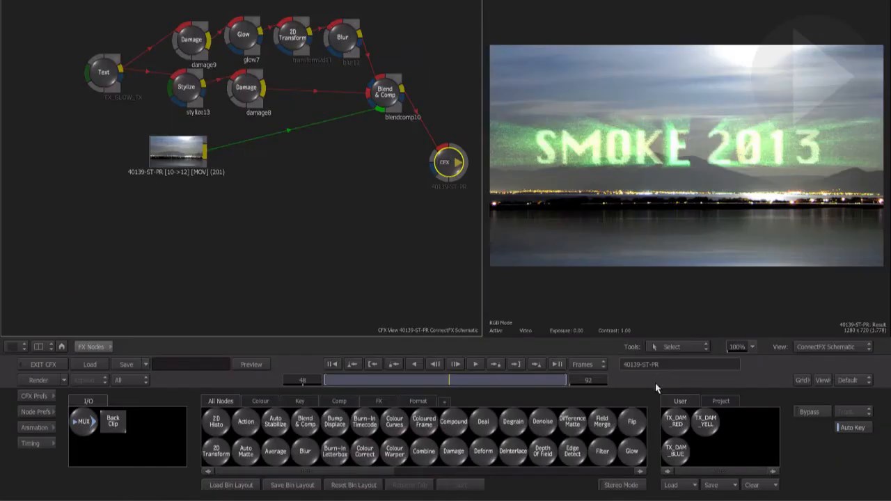
mouse_move(399, 291)
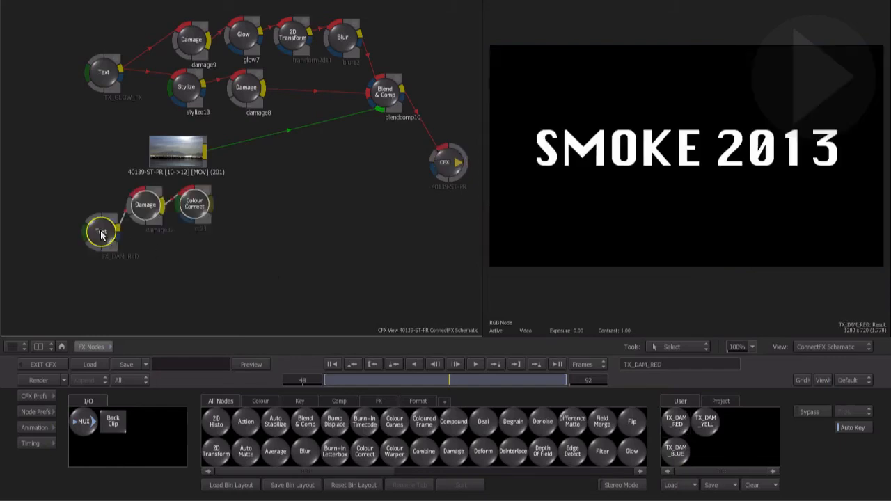
mouse_move(153, 206)
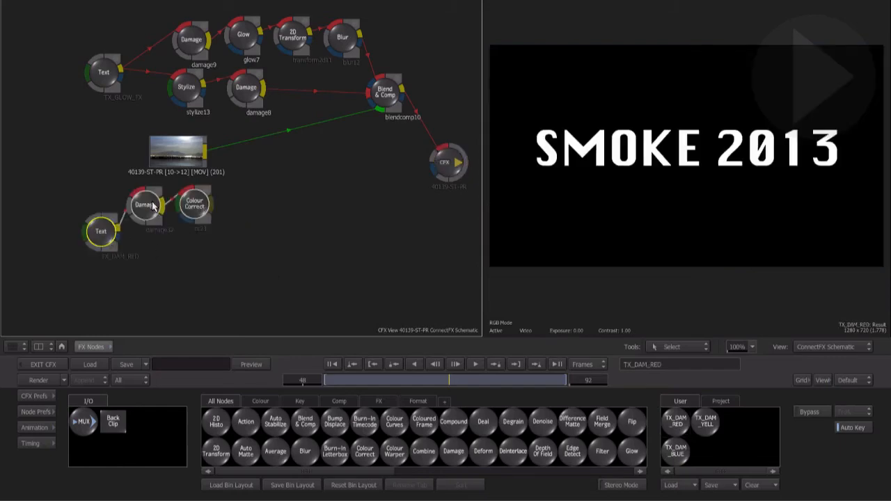
Preview the damage32 node and add the TX_DAM_BLUE preset to the schematic
left_click(145, 206)
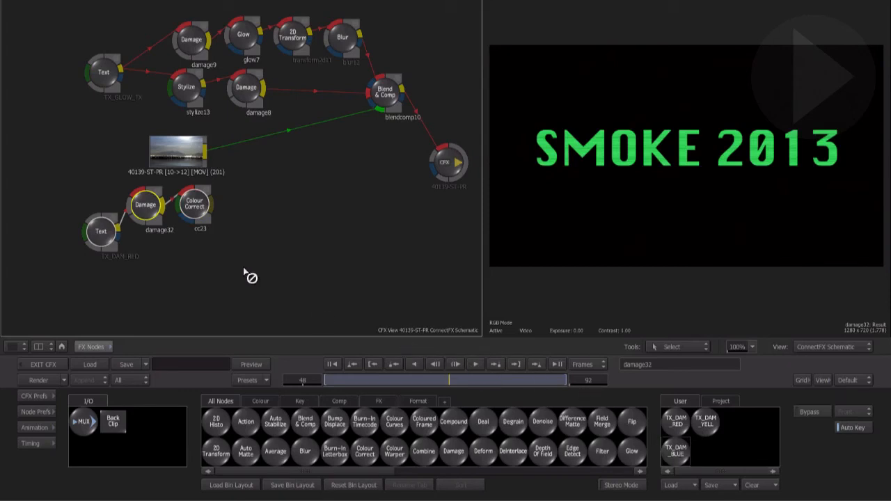
left_click(675, 448)
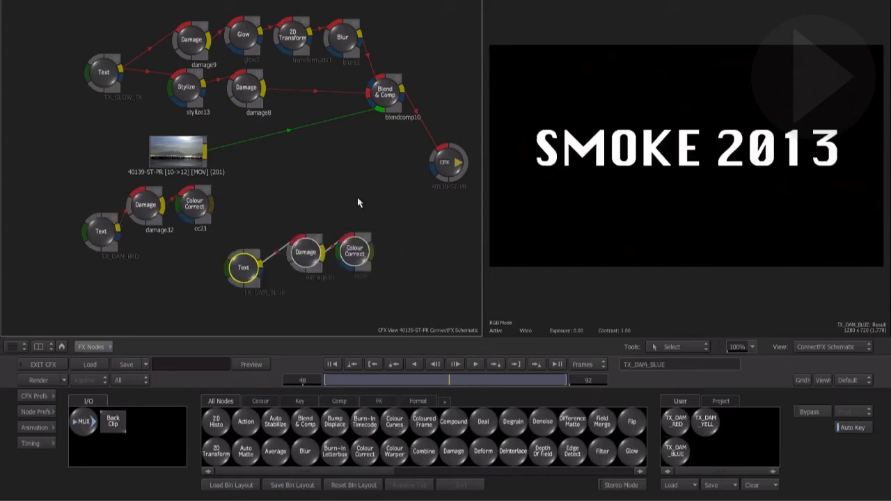